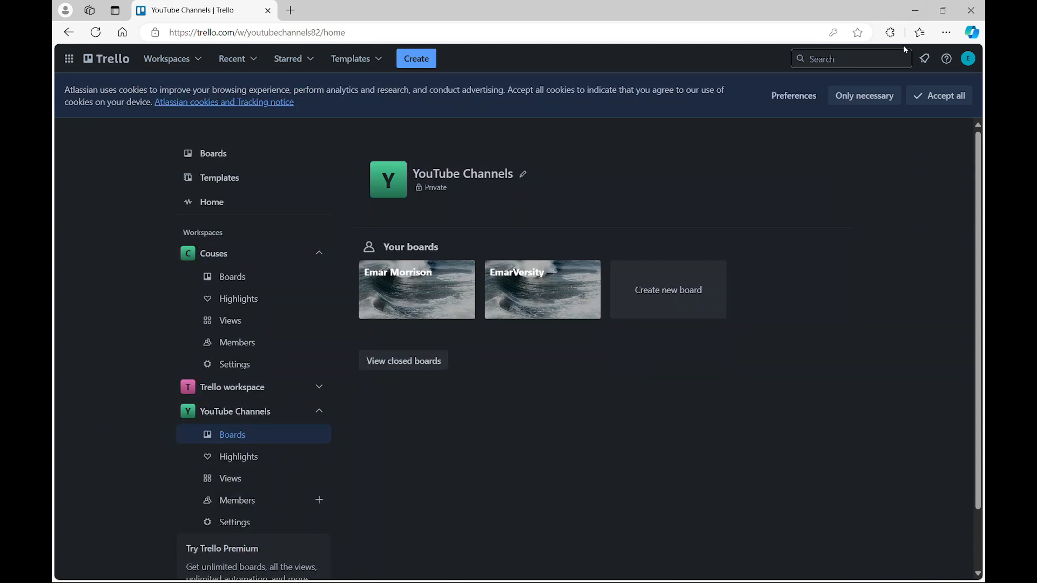
{"action": "mouse_move", "coordinate": [895, 50]}
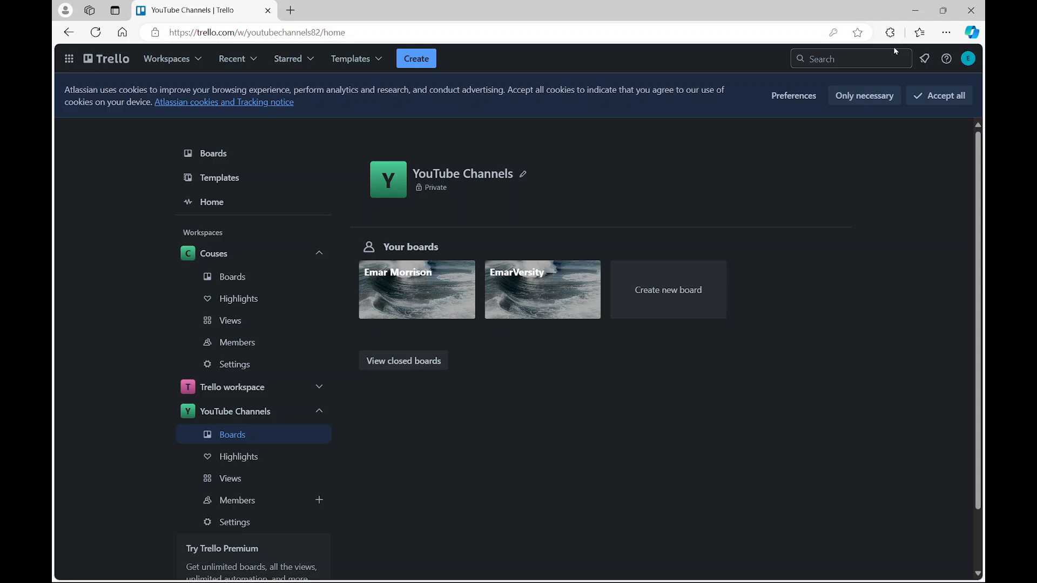
{"action": "mouse_move", "coordinate": [968, 58]}
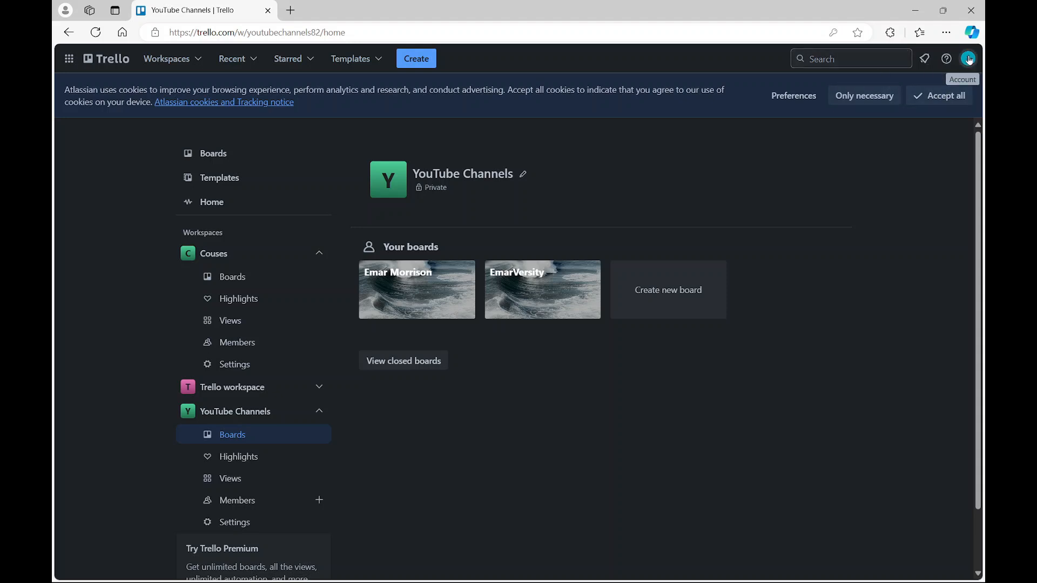
Start two-step verification setup from Trello account settings and sign in to Atlassian.
{"action": "left_click", "coordinate": [967, 59]}
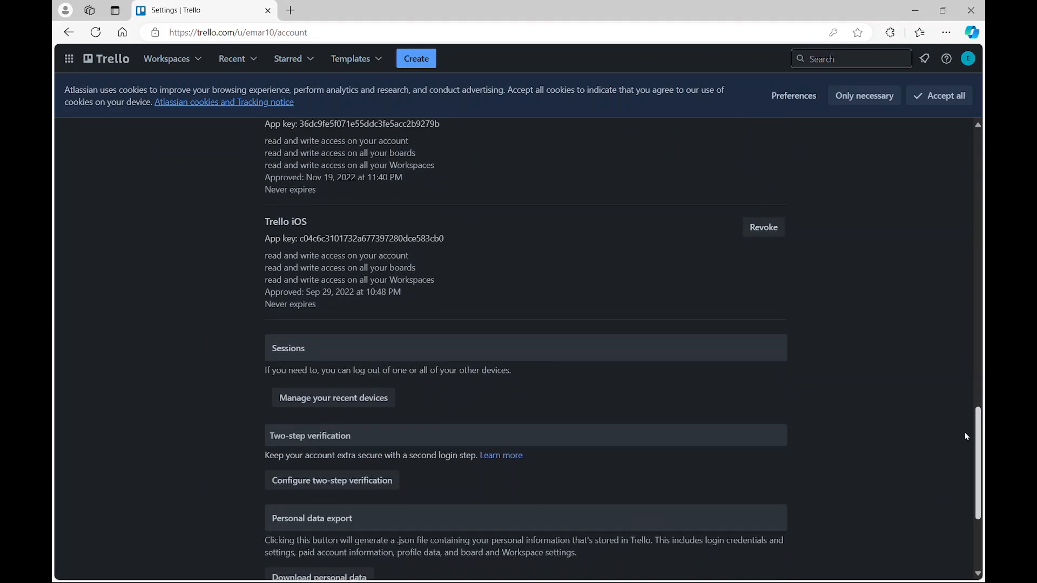
{"action": "scroll", "scroll_direction": "down", "scroll_amount": 3}
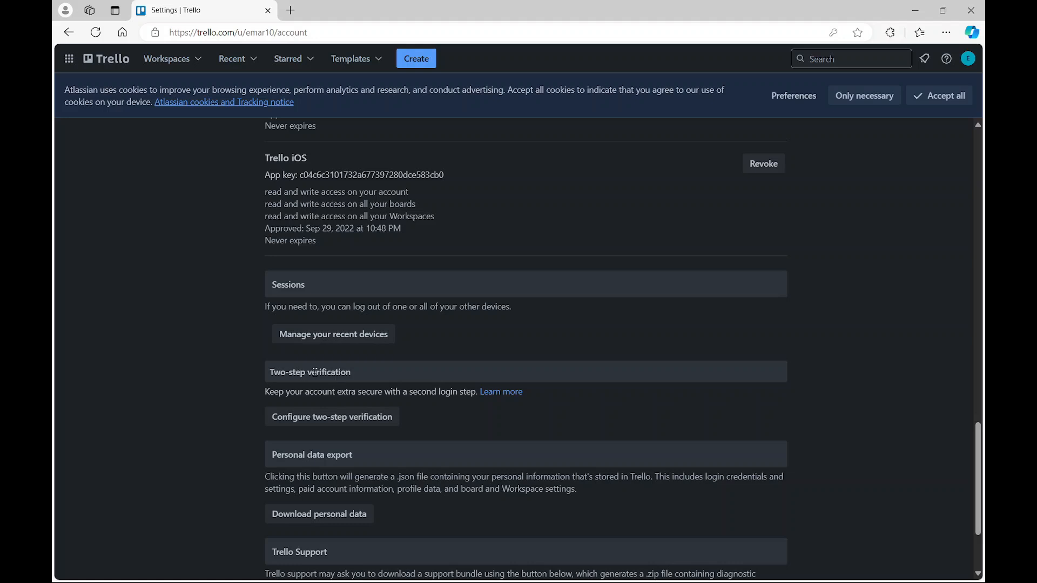
{"action": "left_click", "coordinate": [331, 416]}
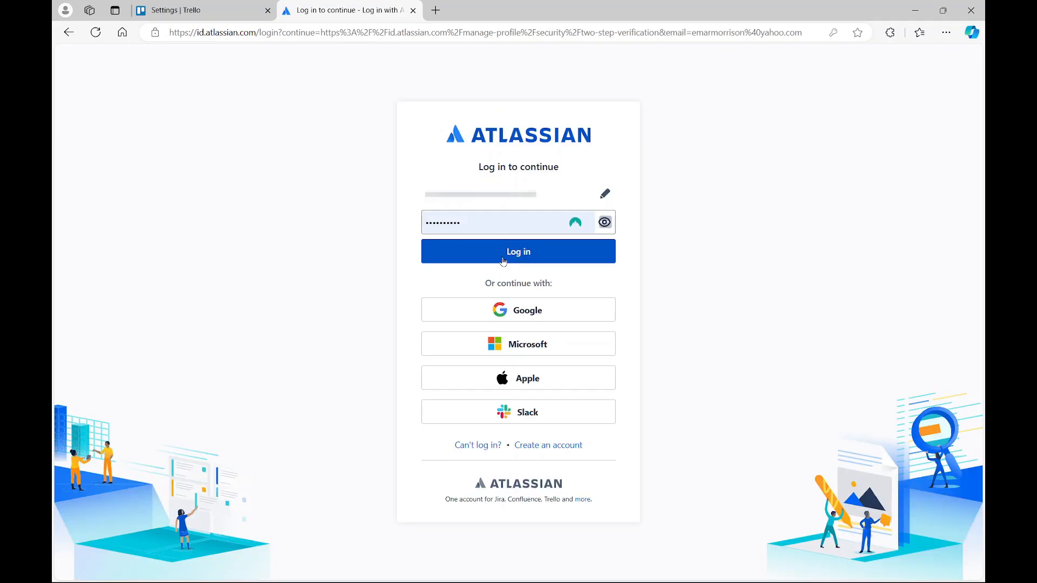
{"action": "left_click", "coordinate": [517, 251]}
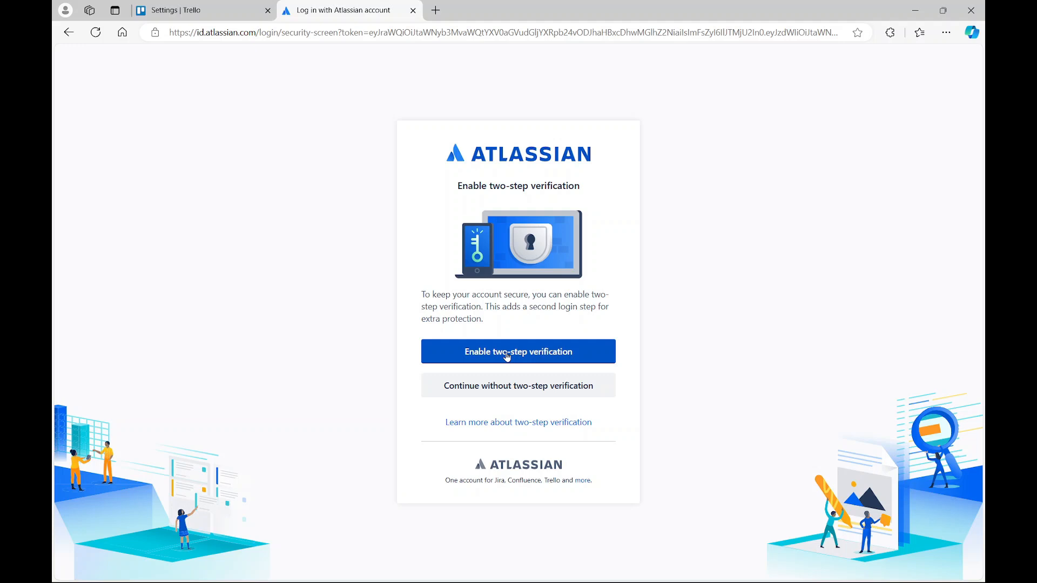
{"action": "mouse_move", "coordinate": [518, 386]}
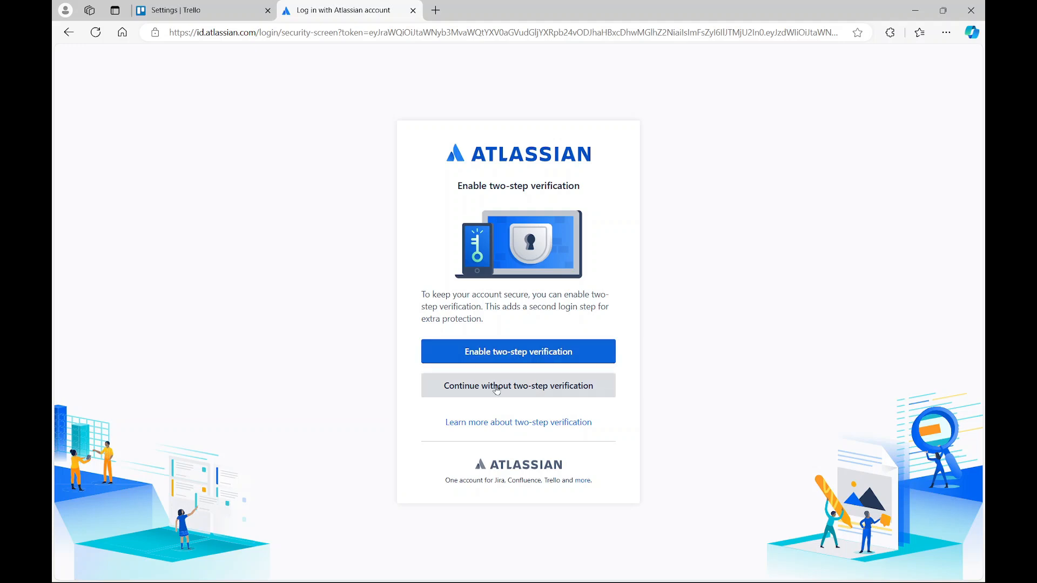